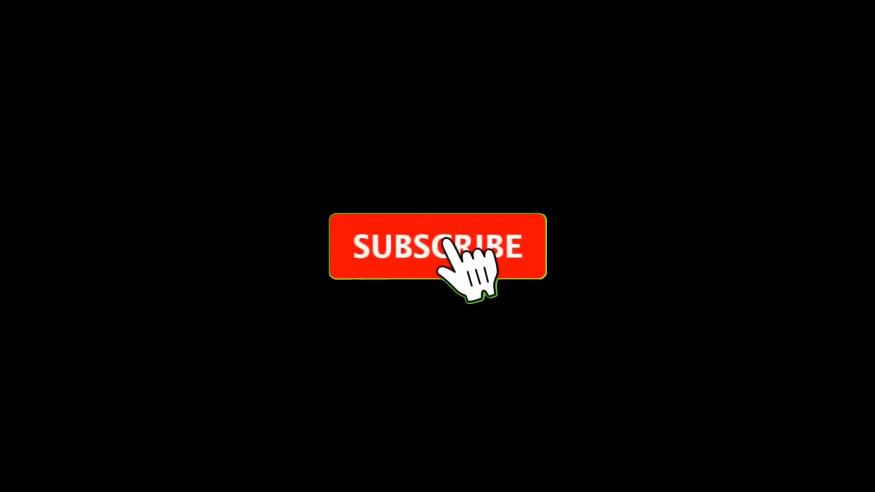
Step: Subscribe to the channel so the button shows SUBSCRIBED, then enable the notification bell
click(438, 246)
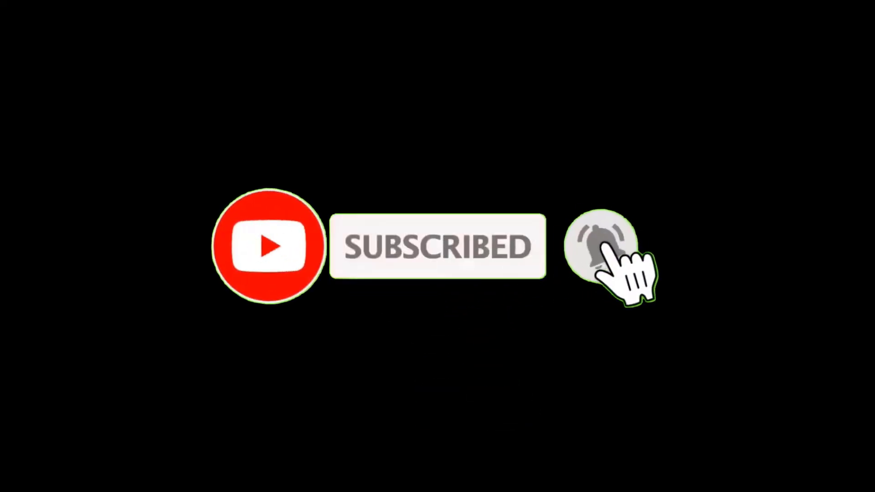
click(599, 245)
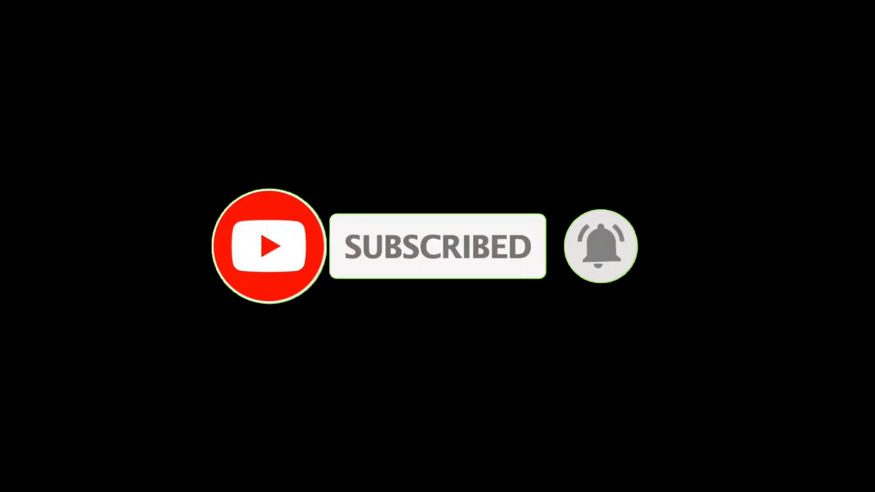